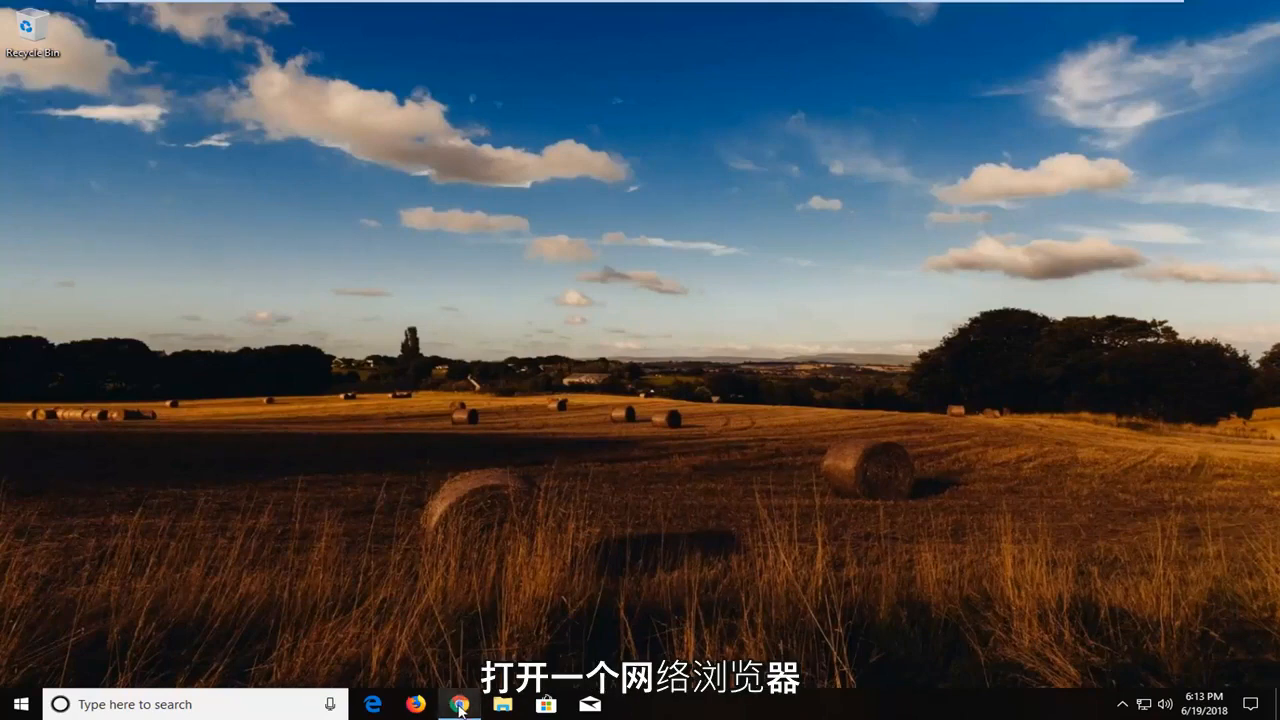
Download Yellow Circle Cursor - Center.cur from the rw-designer page in Chrome
{"action": "left_click", "coordinate": [458, 704]}
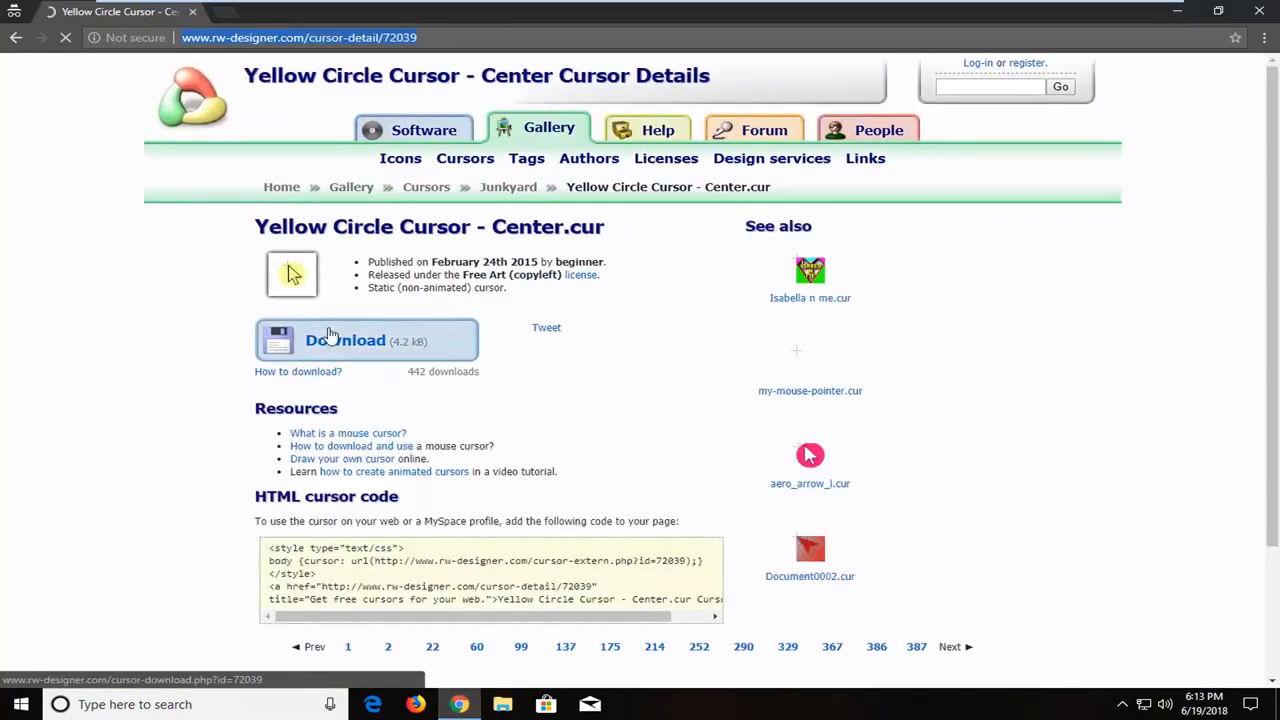
{"action": "left_click", "coordinate": [344, 340]}
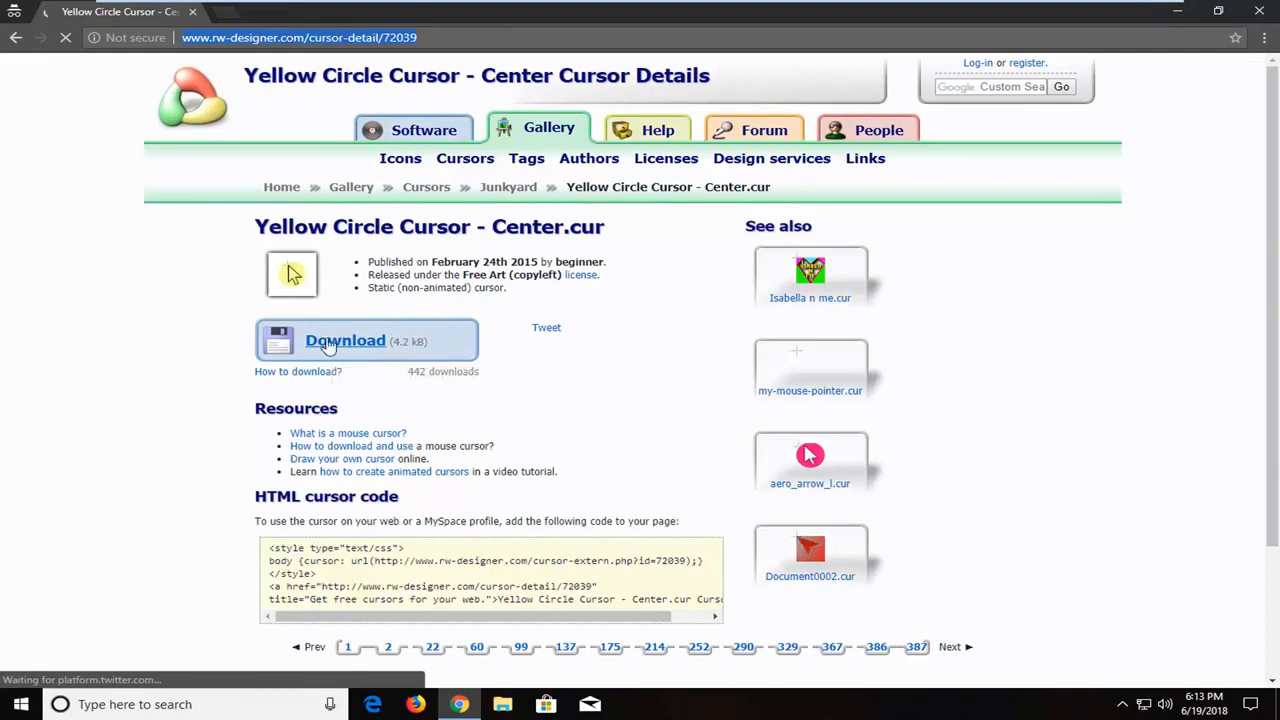
{"action": "left_click", "coordinate": [344, 340]}
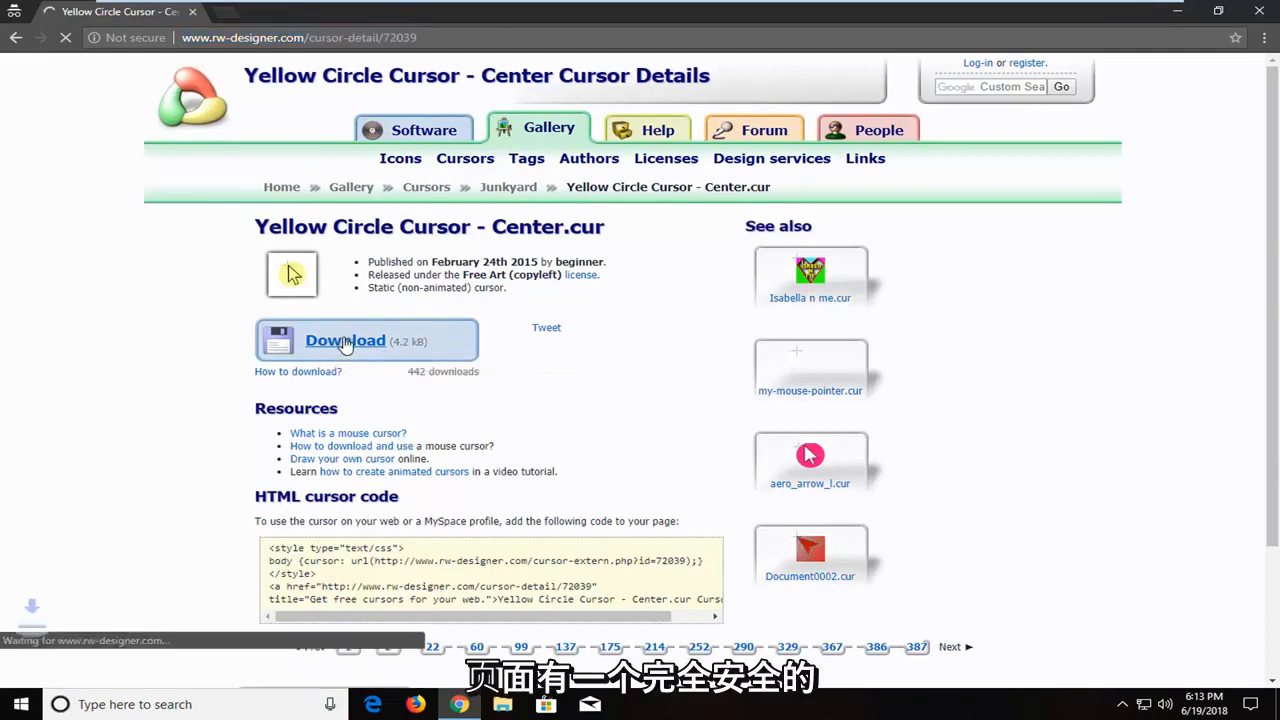
{"action": "left_click", "coordinate": [344, 340]}
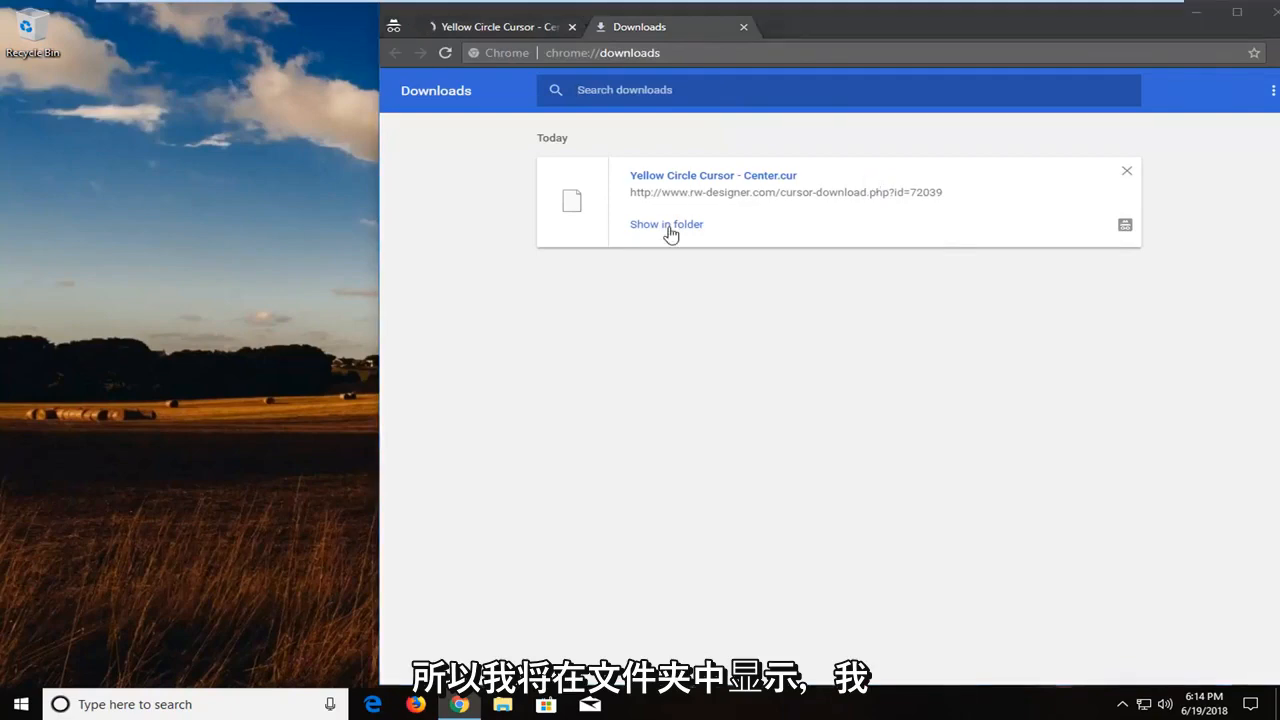
Move the downloaded cursor file from the Downloads folder onto the desktop
{"action": "left_click", "coordinate": [666, 224]}
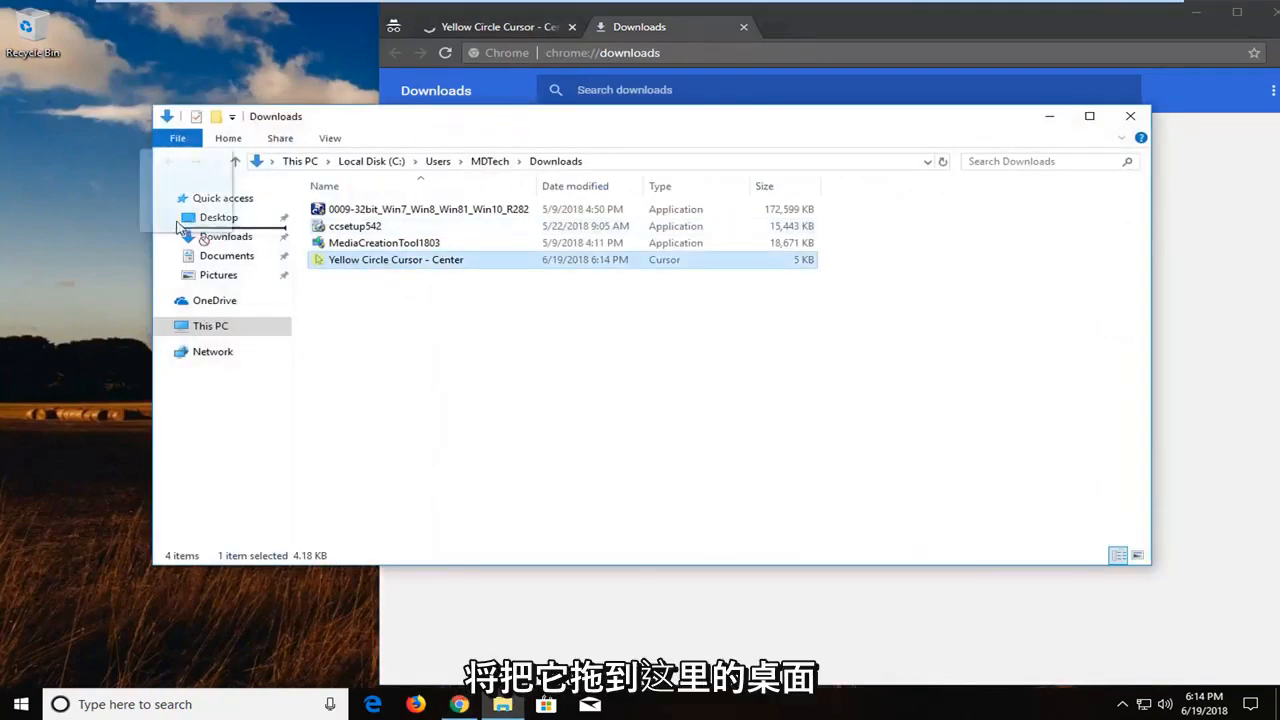
{"action": "left_click_drag", "start_coordinate": [396, 260], "coordinate": [98, 210]}
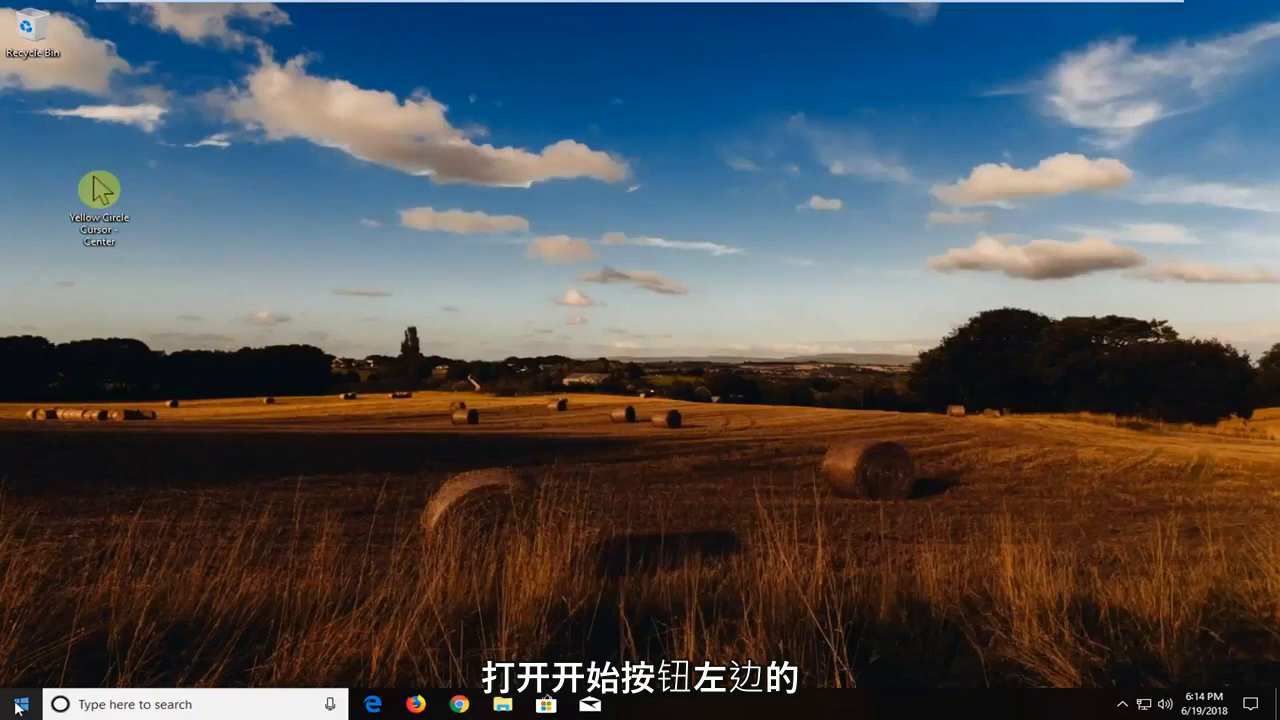
Search 'mouse' from Start and reach the Mouse settings page
{"action": "left_click", "coordinate": [12, 704]}
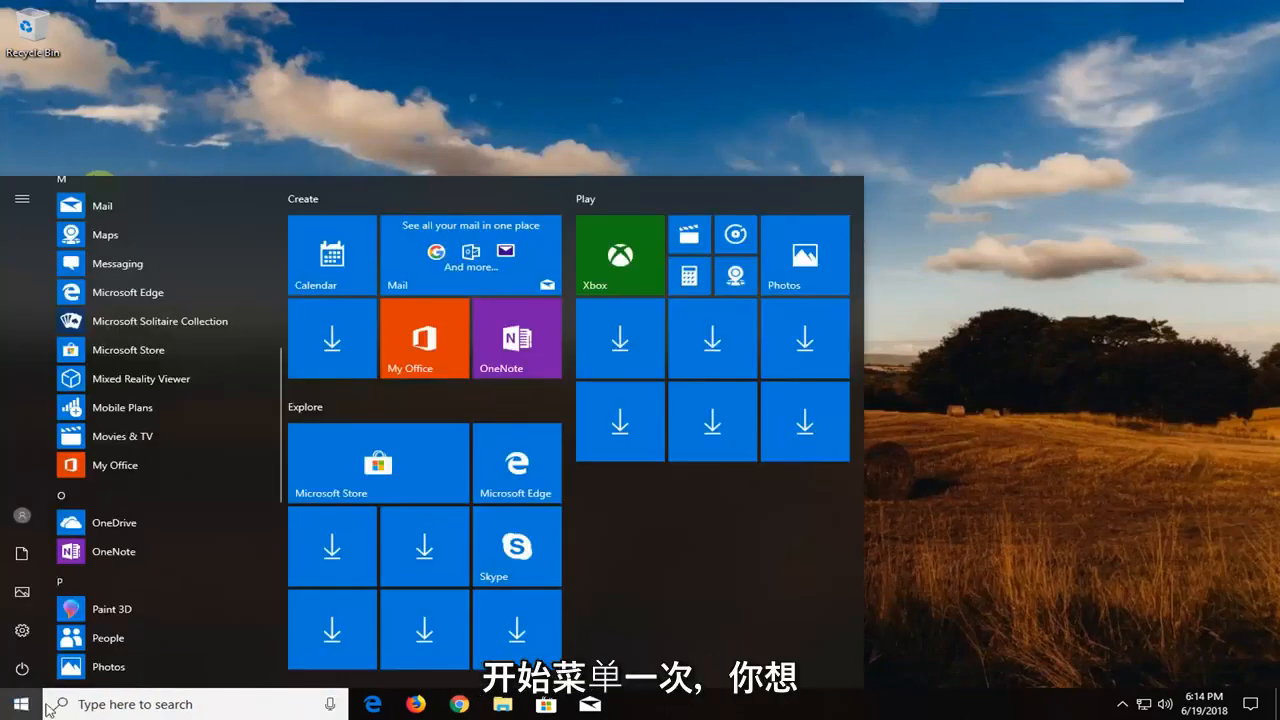
{"action": "type", "text": "mouse"}
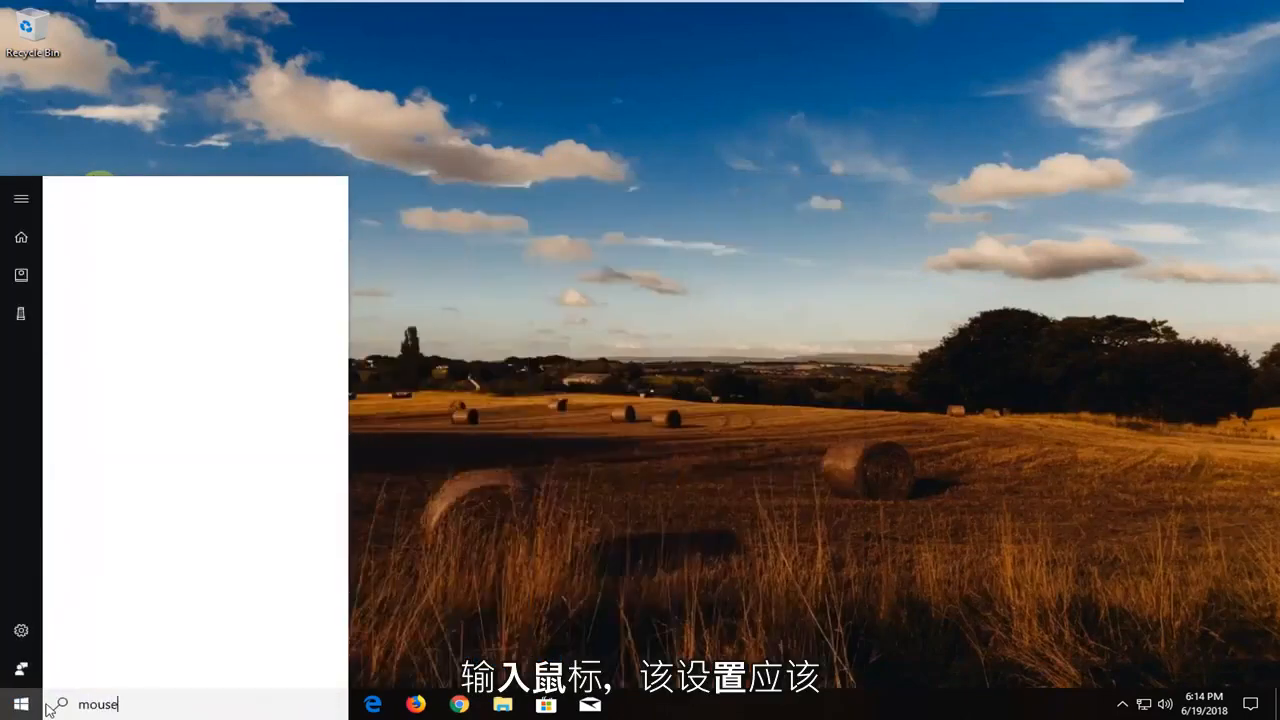
{"action": "type", "text": "mouse"}
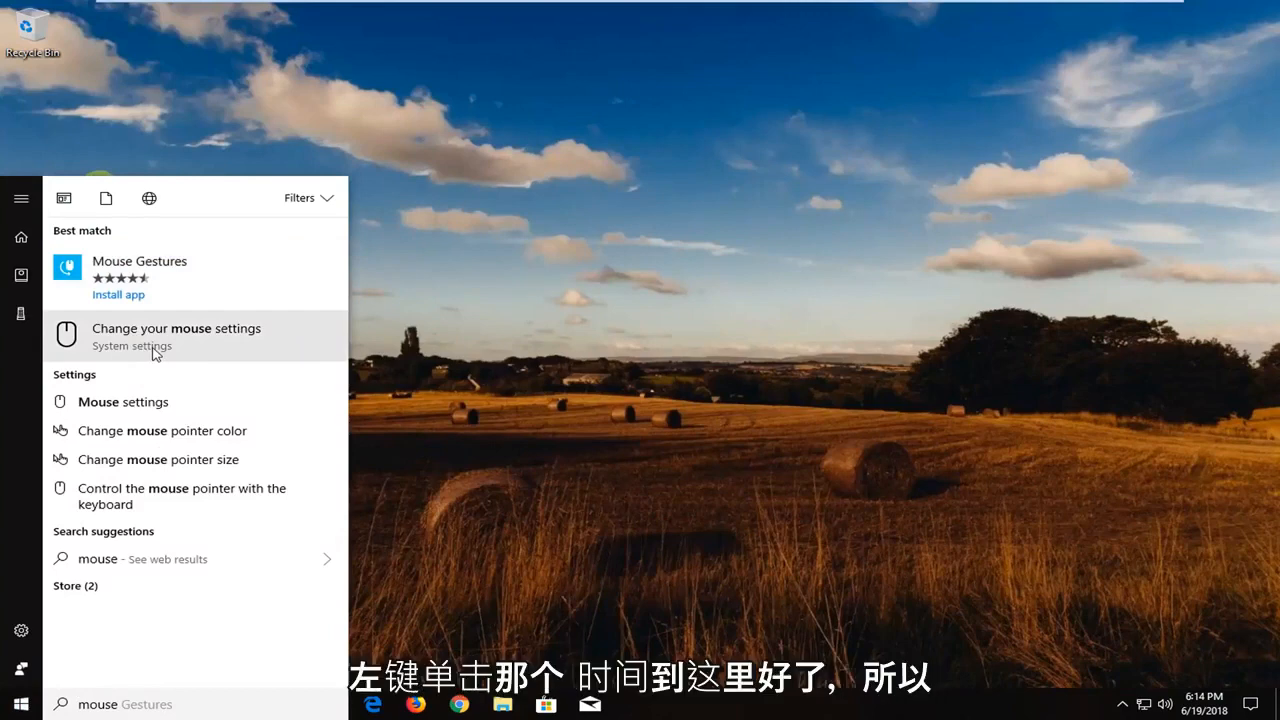
{"action": "left_click", "coordinate": [176, 336]}
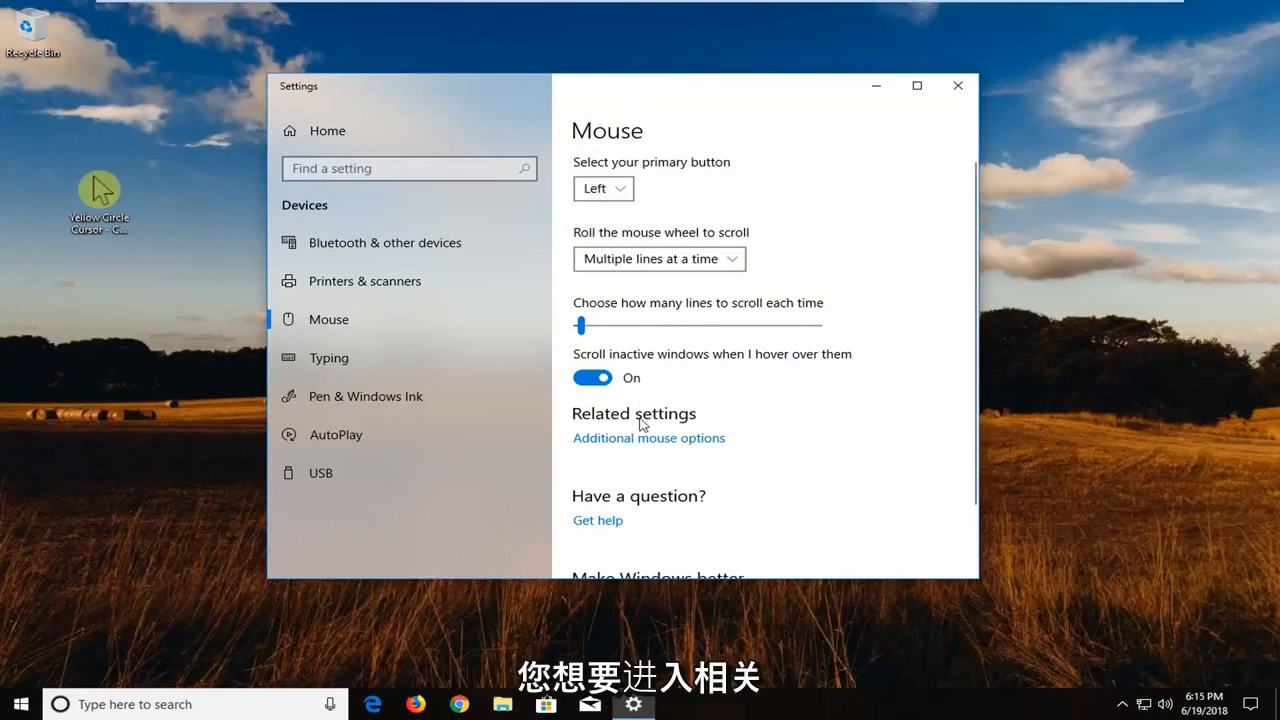
{"action": "mouse_move", "coordinate": [632, 444]}
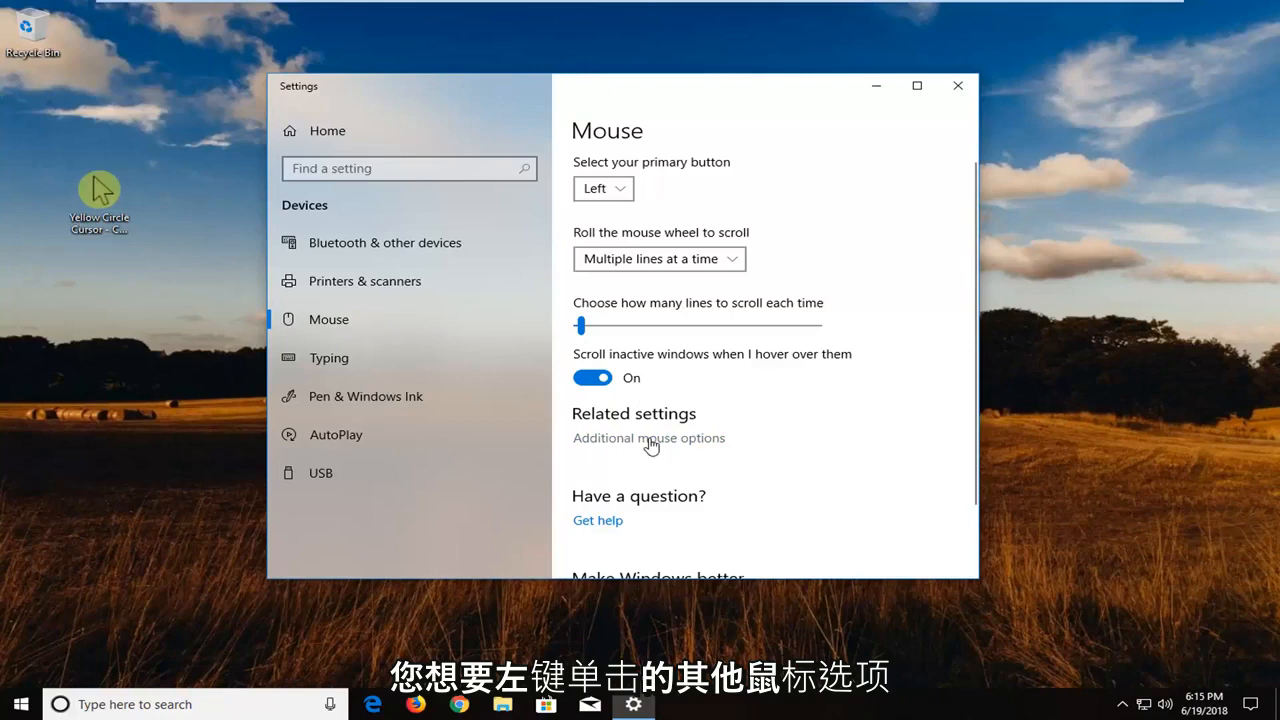
Bring up the Mouse Properties dialog via Additional mouse options
{"action": "left_click", "coordinate": [648, 438]}
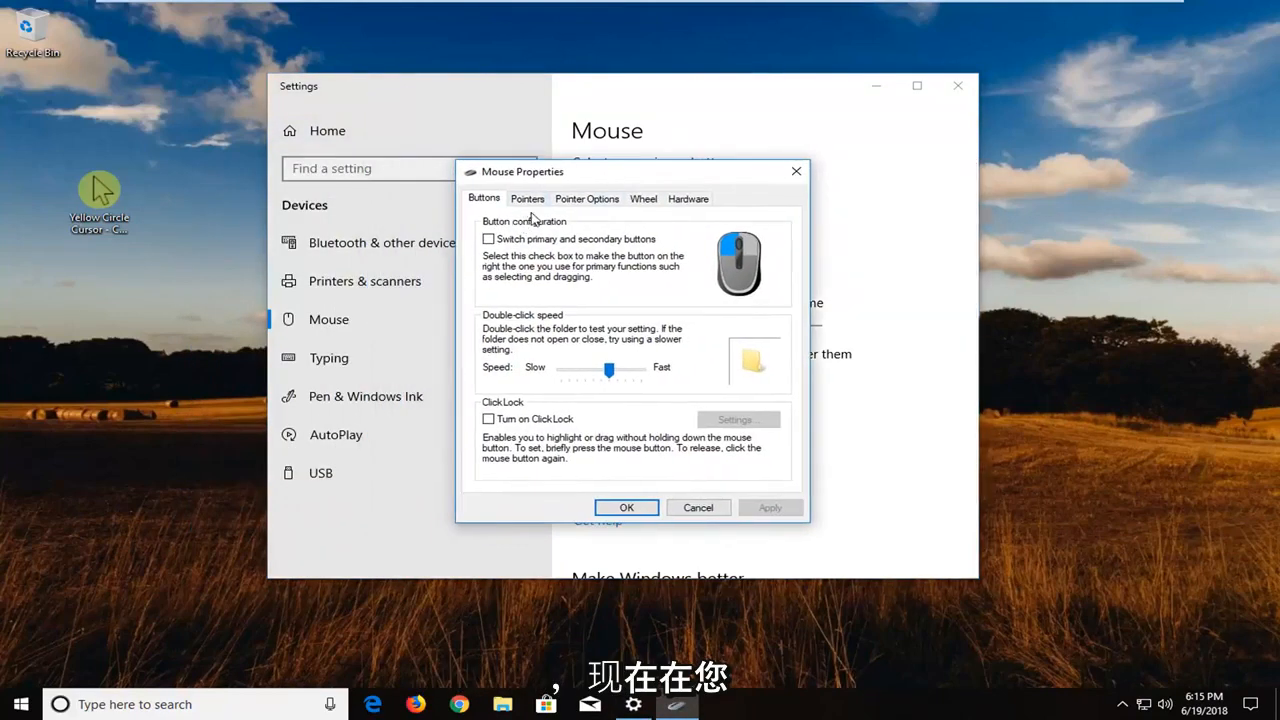
For the Normal Select pointer, browse to the yellow circle cursor file on the desktop
{"action": "left_click", "coordinate": [528, 198]}
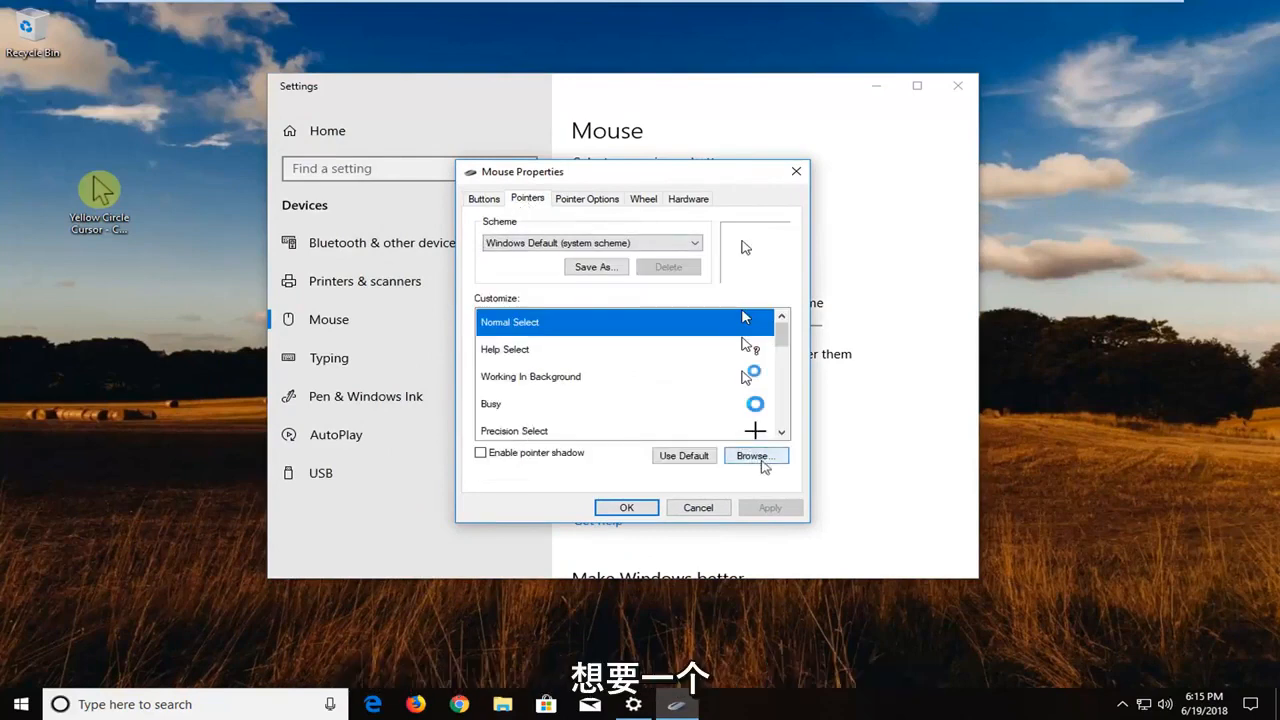
{"action": "left_click", "coordinate": [756, 456]}
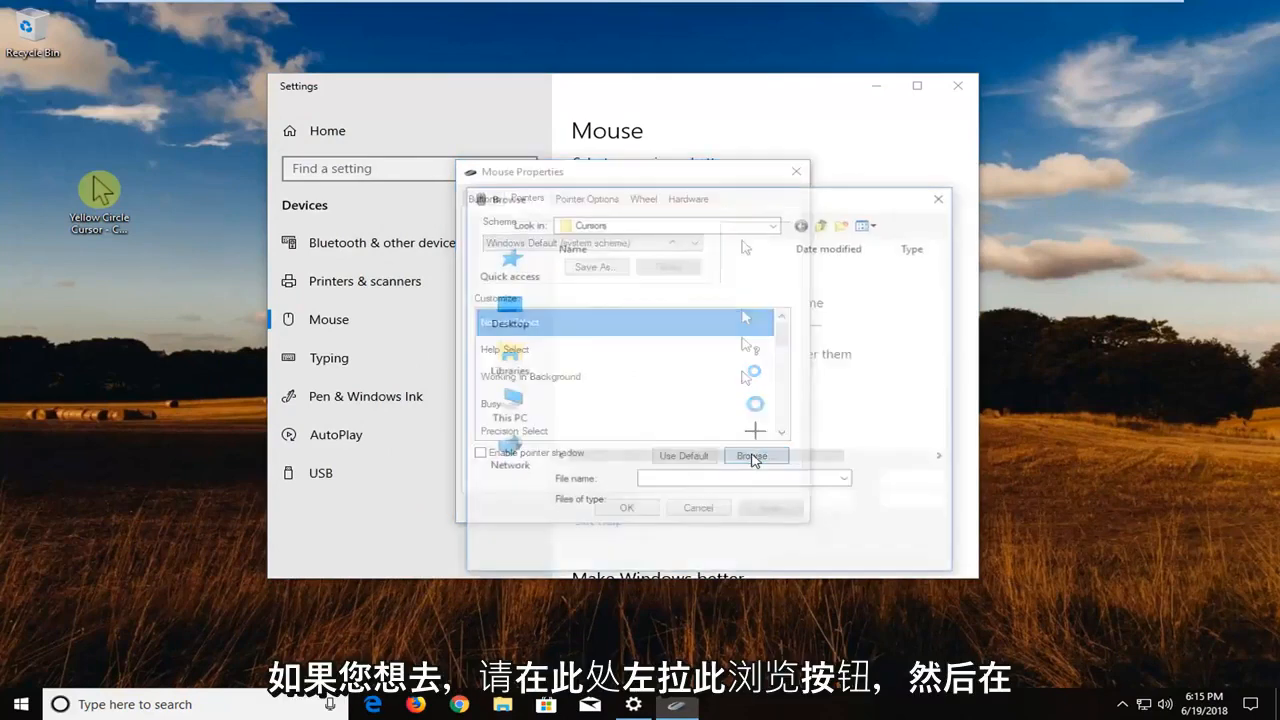
{"action": "left_click", "coordinate": [754, 456]}
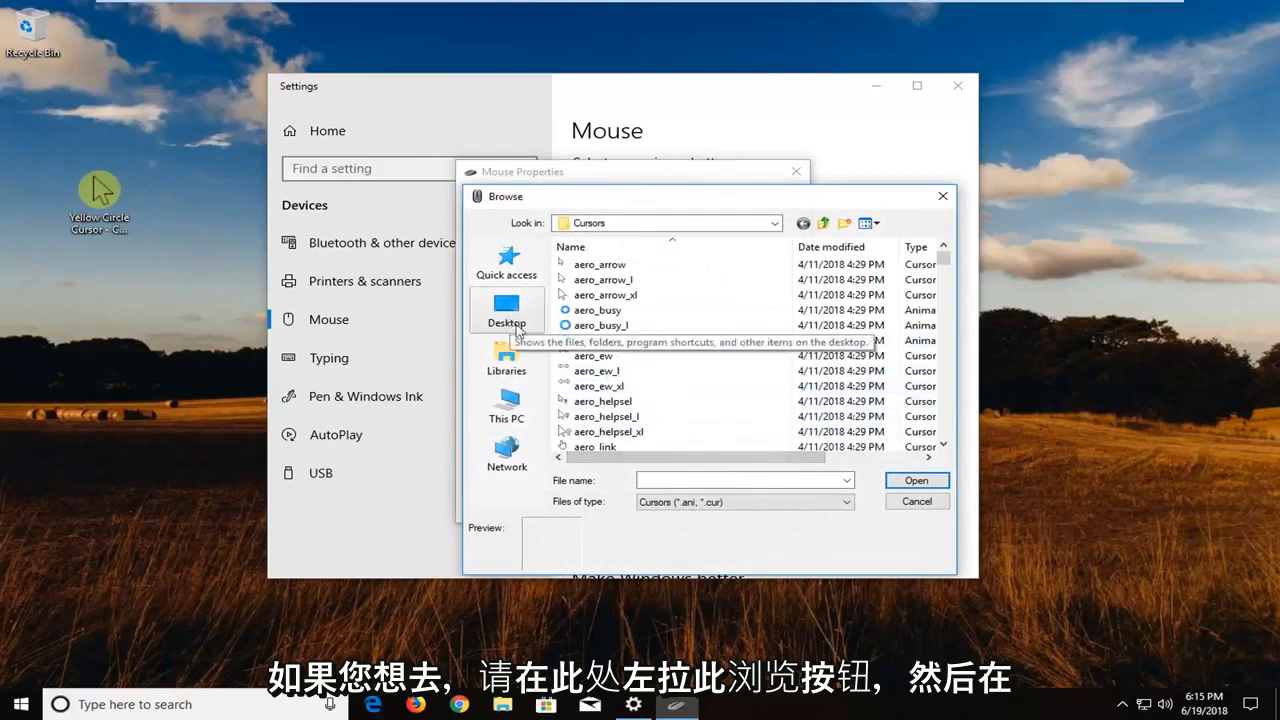
{"action": "left_click", "coordinate": [506, 308]}
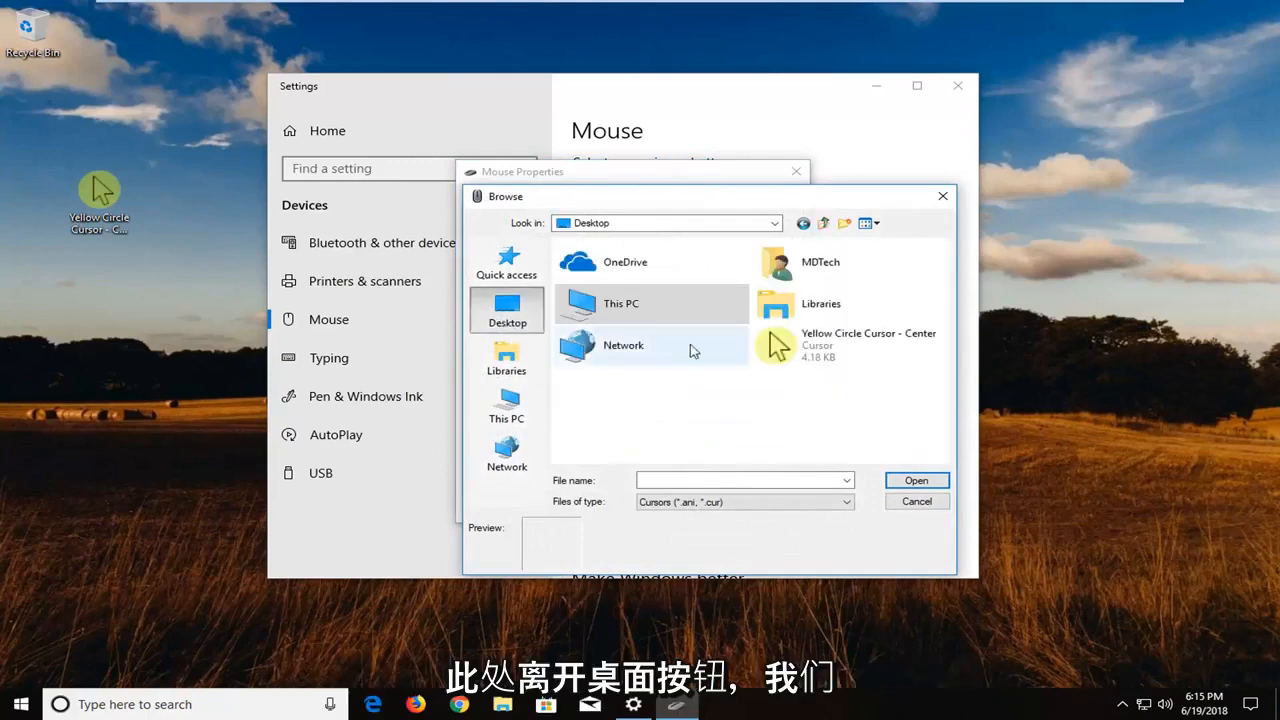
{"action": "left_click", "coordinate": [848, 344]}
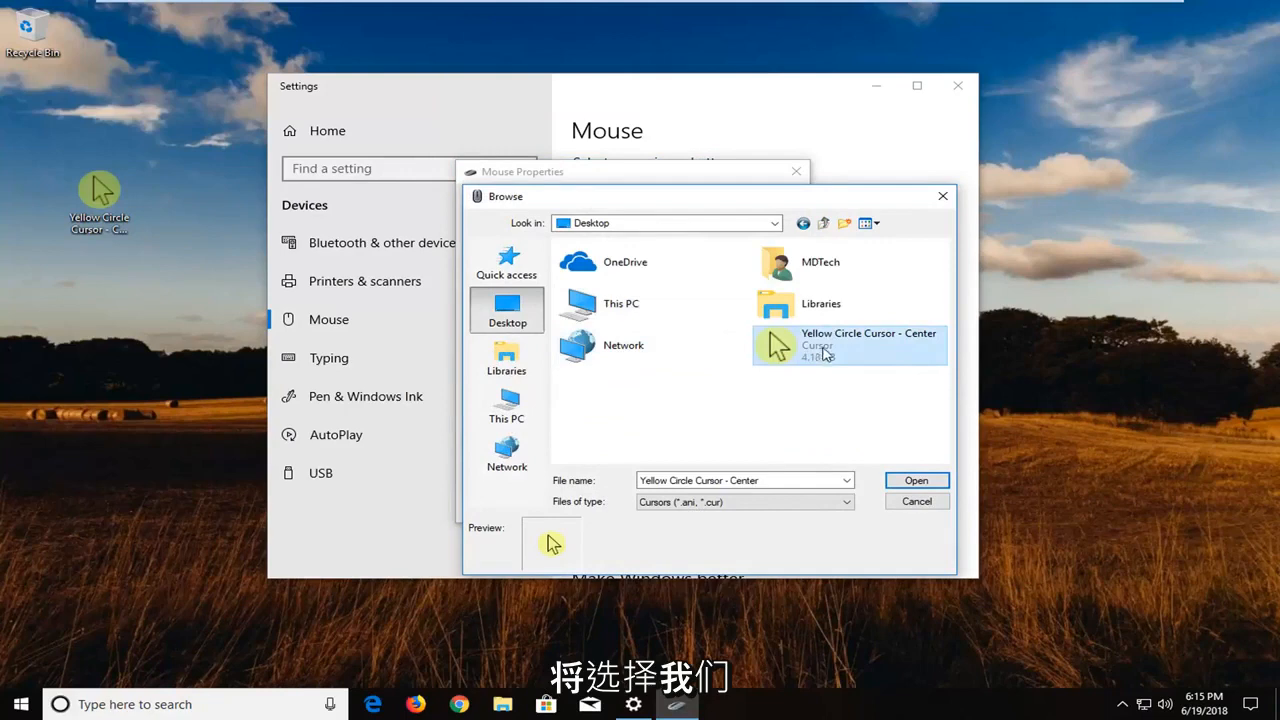
Set that file as the Normal Select pointer, apply and confirm
{"action": "left_click", "coordinate": [916, 480]}
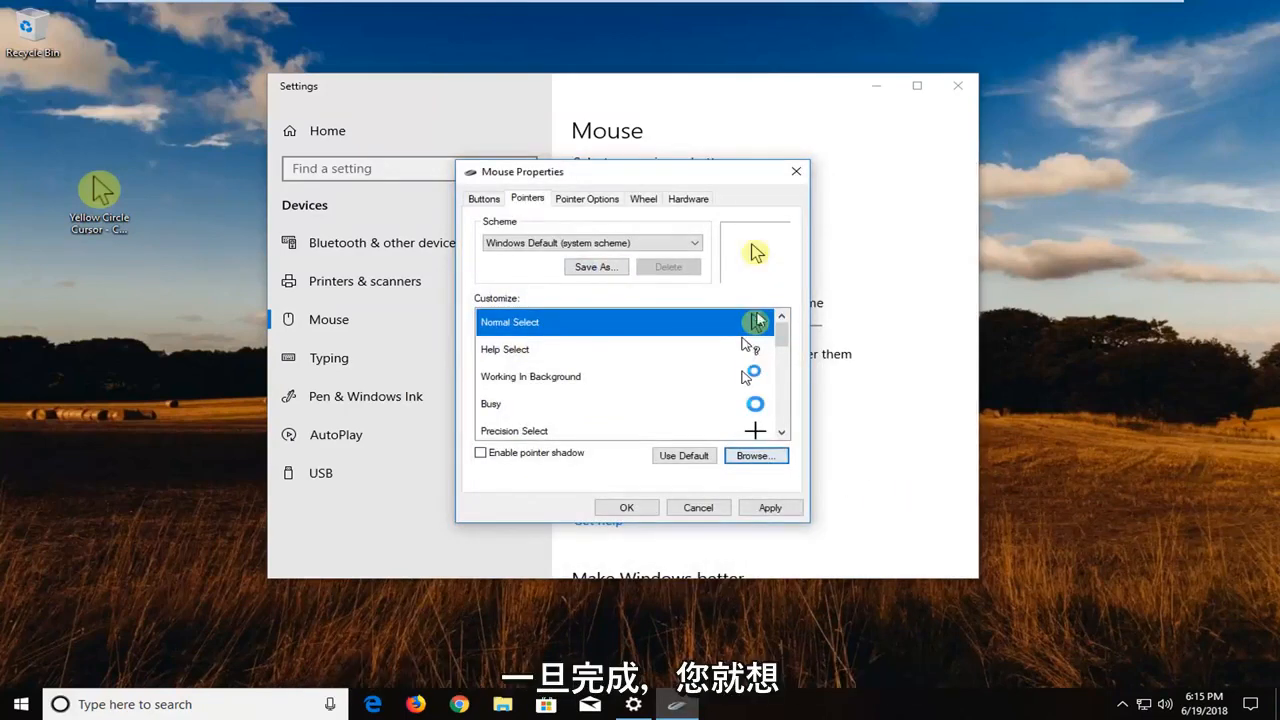
{"action": "left_click", "coordinate": [626, 508]}
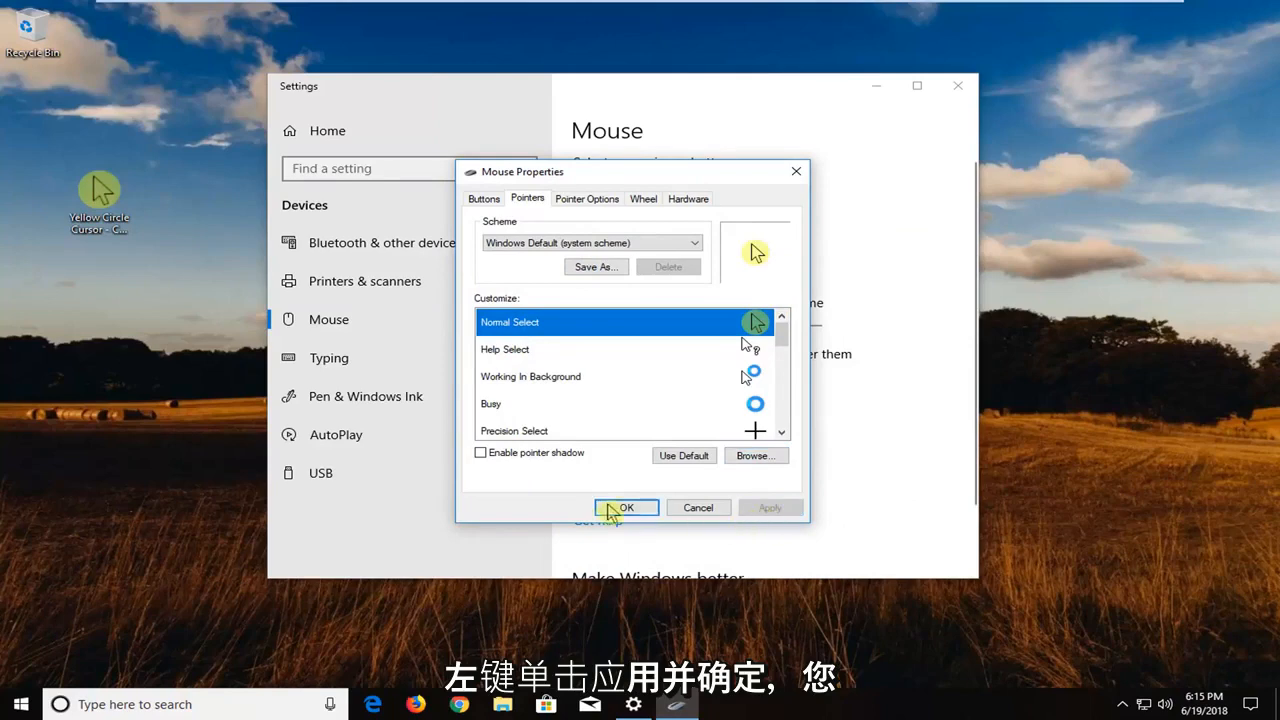
{"action": "left_click", "coordinate": [626, 508]}
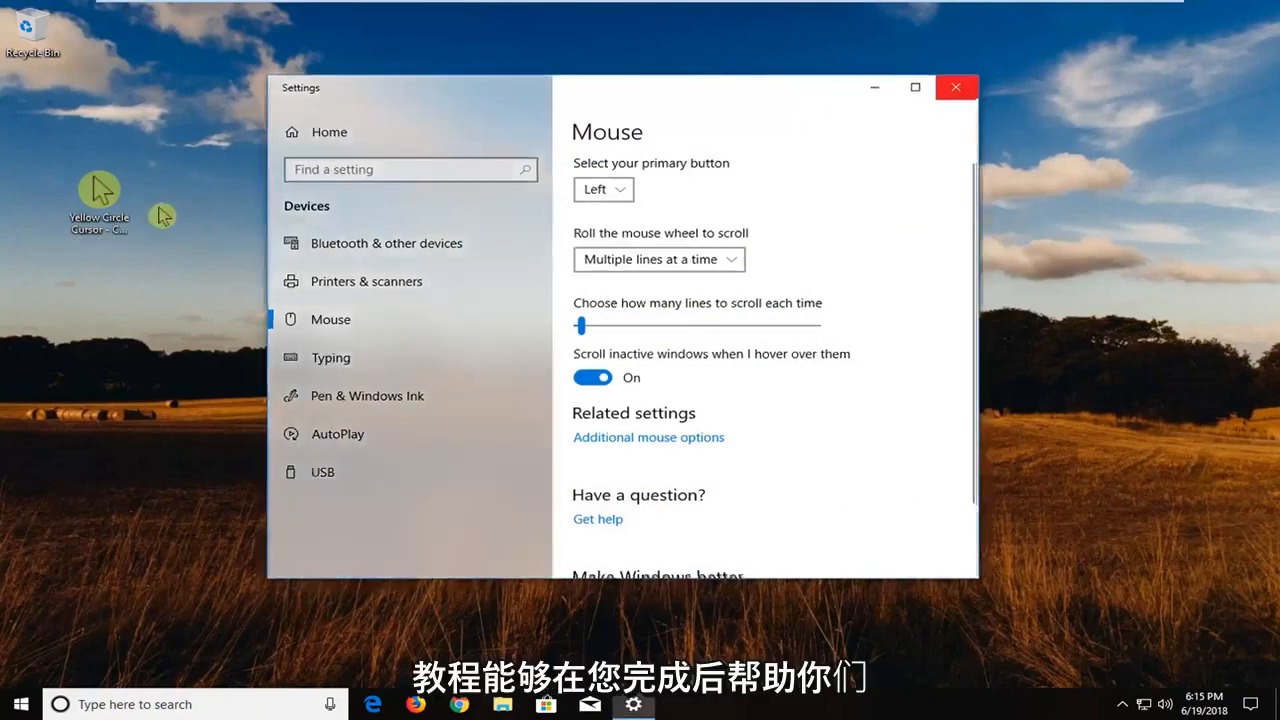
Close Settings and permanently delete the cursor file from the desktop
{"action": "left_click", "coordinate": [952, 88]}
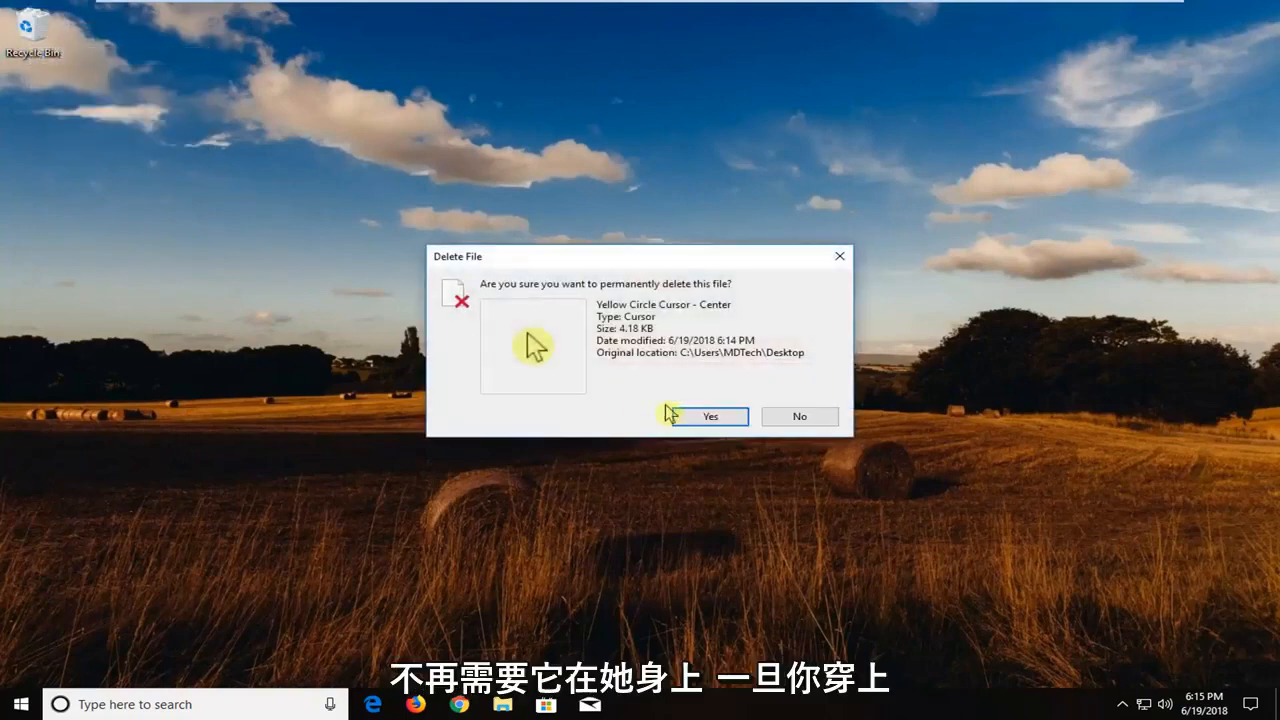
{"action": "left_click", "coordinate": [708, 416]}
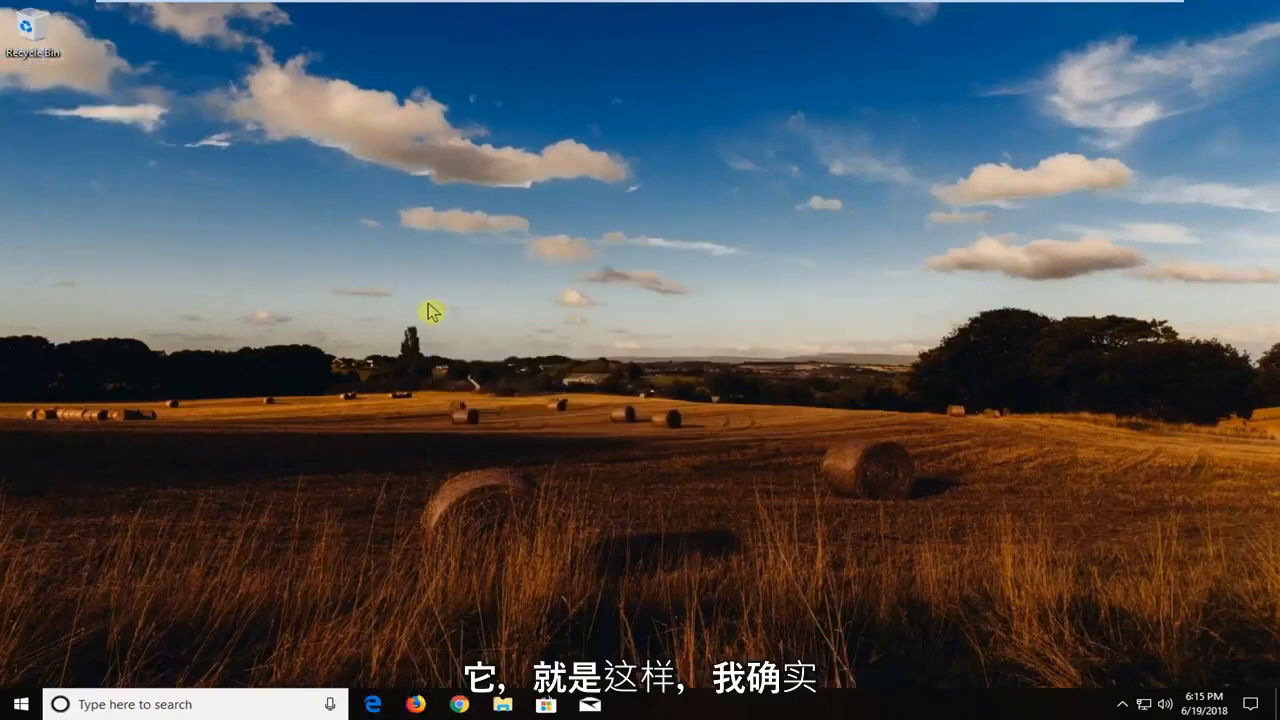